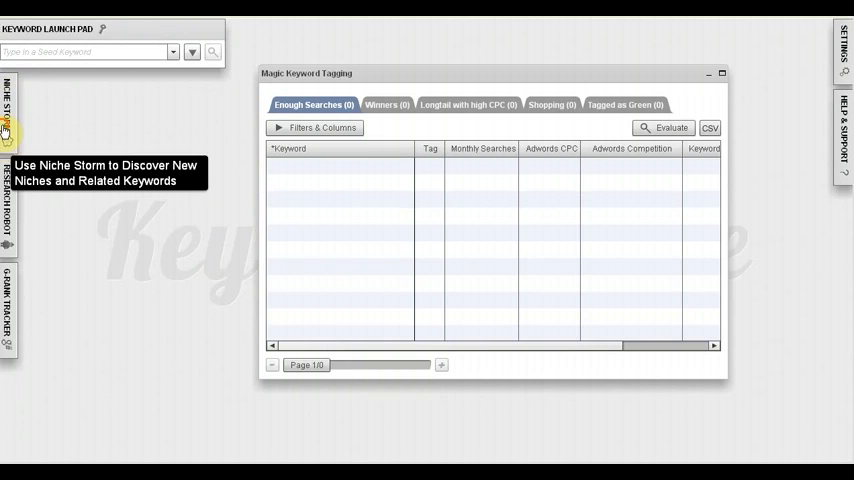
Expand the collapsed Niche Storm sidebar tab to reveal the Niche Storm and Research Robot panels
left_click(6, 95)
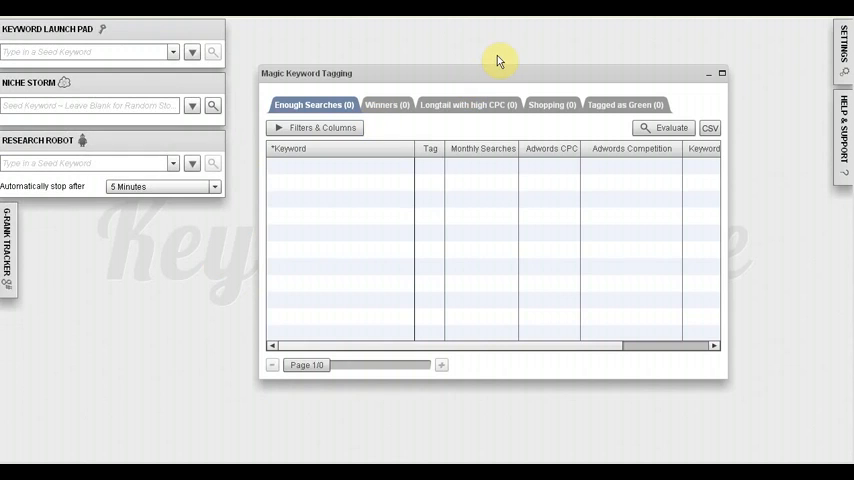
mouse_move(505, 60)
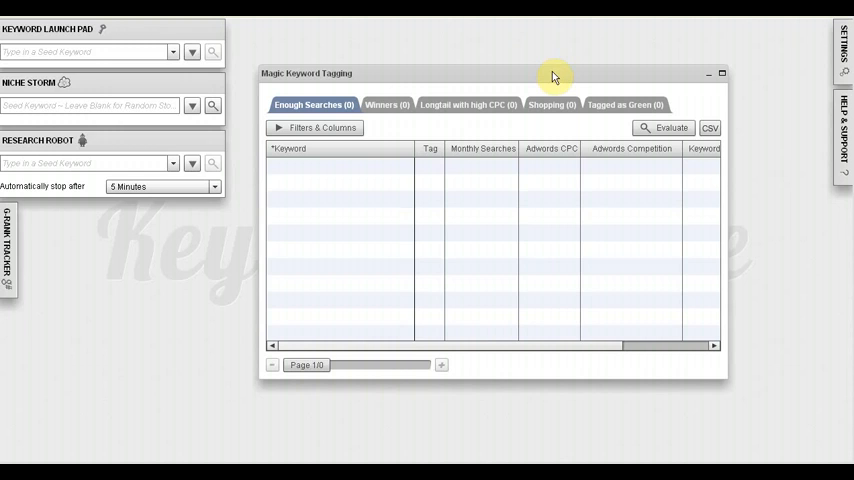
mouse_move(560, 79)
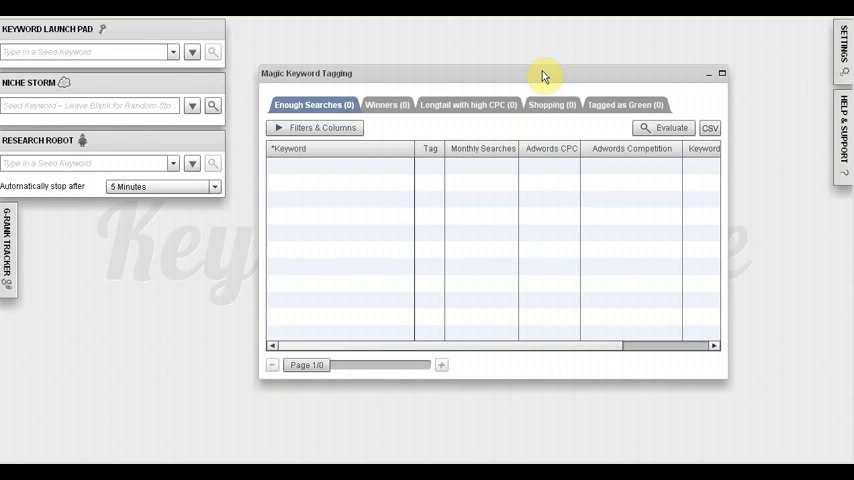
mouse_move(548, 83)
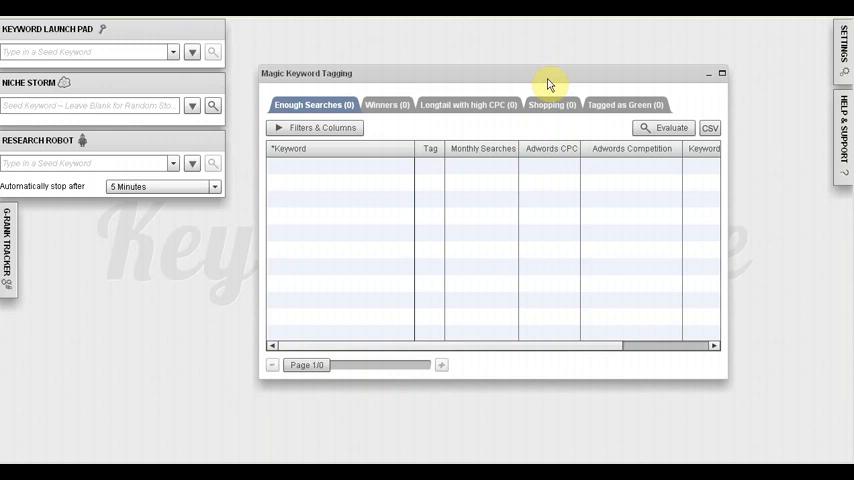